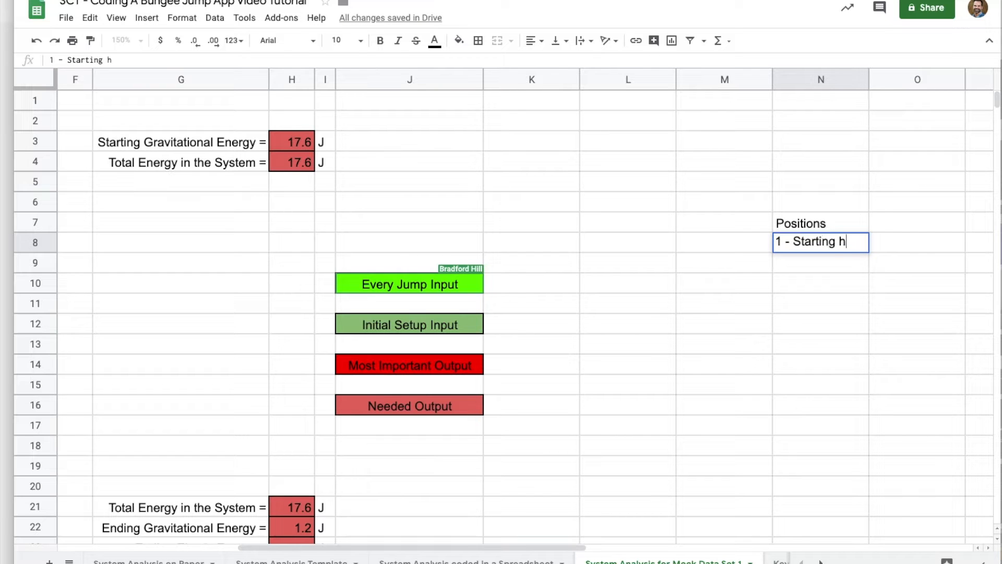
Begin entering the first position label under the Positions heading
{"action": "type", "text": "4-L10-"}
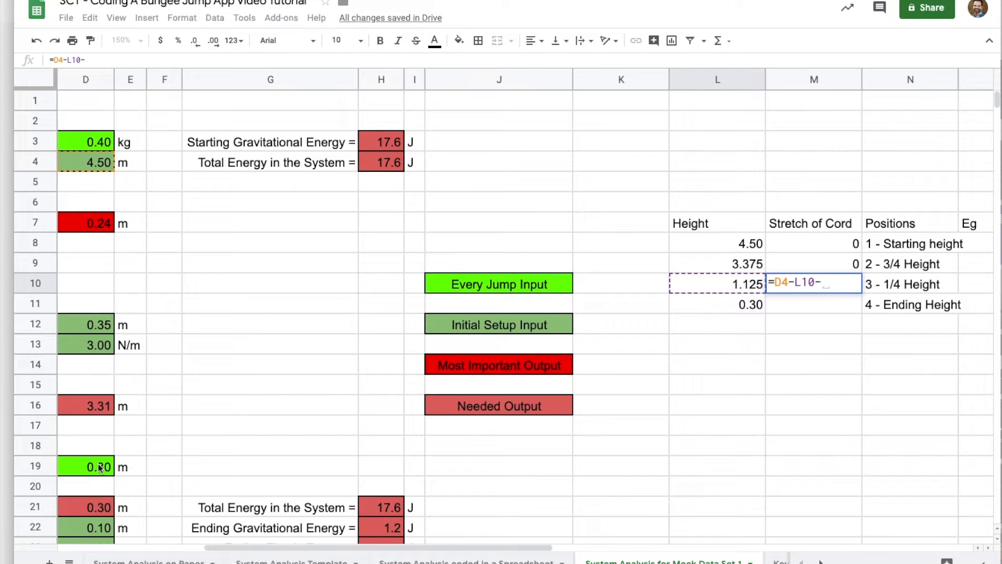
Complete the M10 stretch formula =D4-L10-D19-D12 and confirm it
{"action": "left_click", "coordinate": [97, 466]}
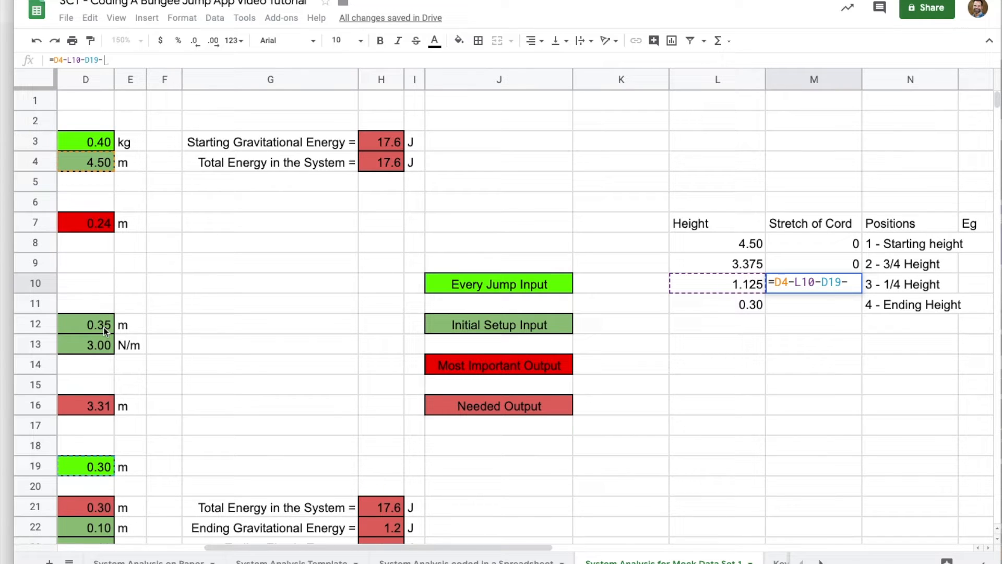
{"action": "left_click", "coordinate": [85, 324]}
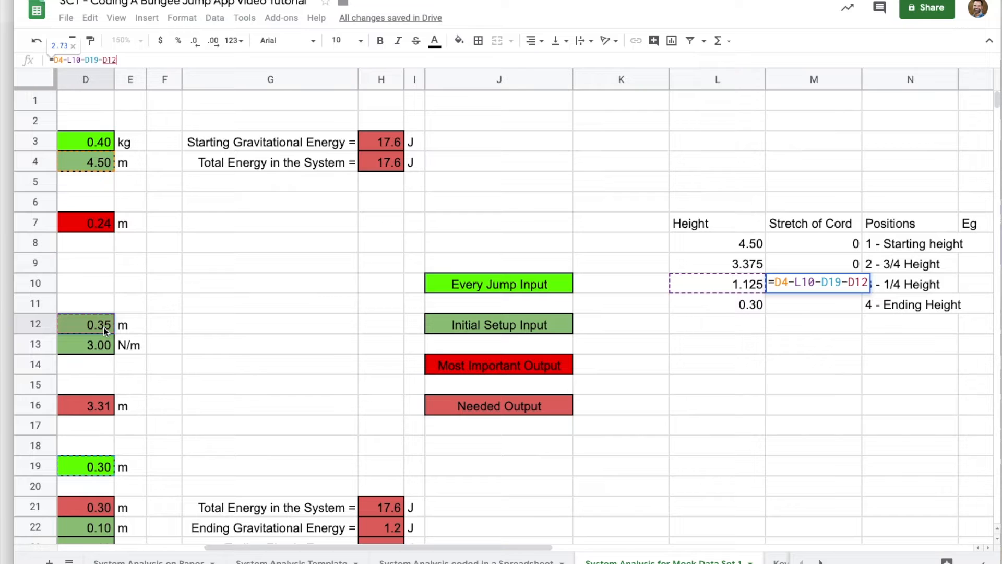
{"action": "key", "text": "Enter"}
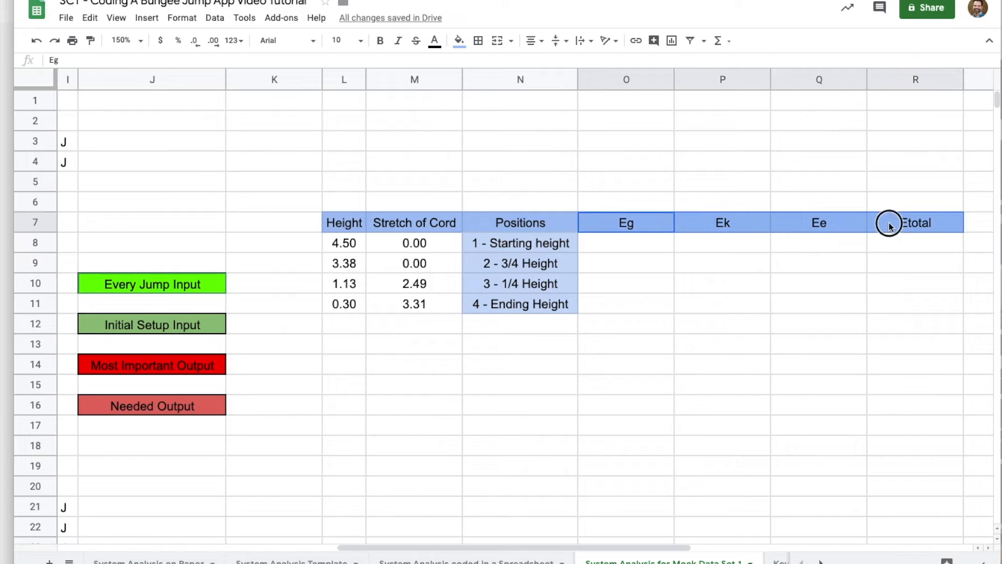
Select the first Eg cell ready for its gravitational energy formula
{"action": "left_click", "coordinate": [607, 242]}
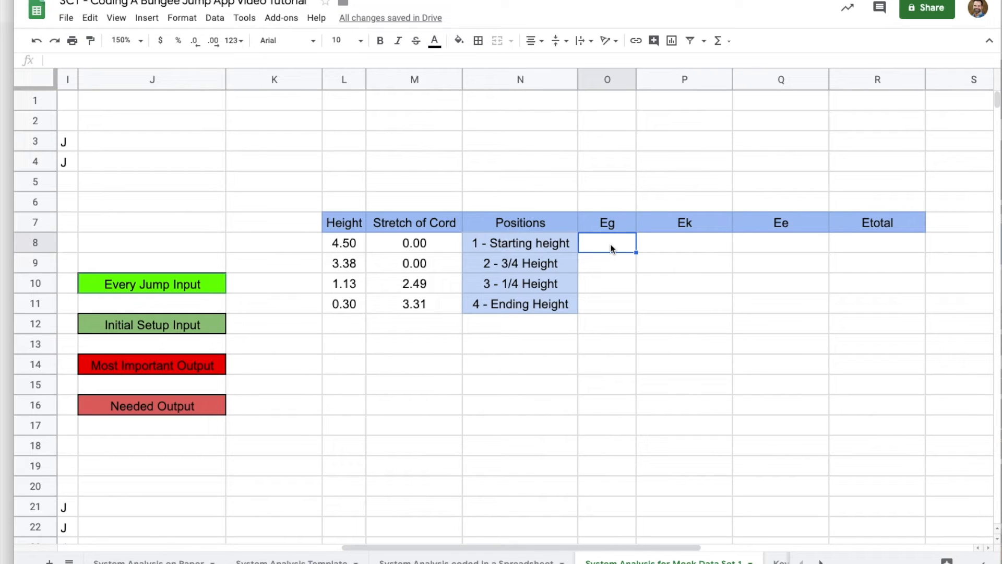
Enter the Eg formula in O8 with the mass reference locked as $D$3
{"action": "type", "text": "=D3*9.8*L8"}
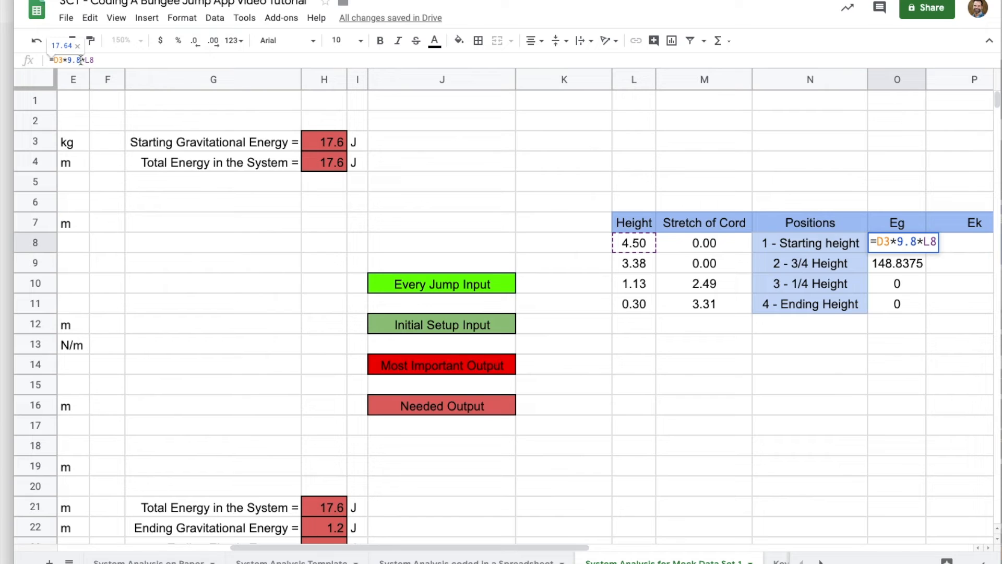
{"action": "key", "text": "F4"}
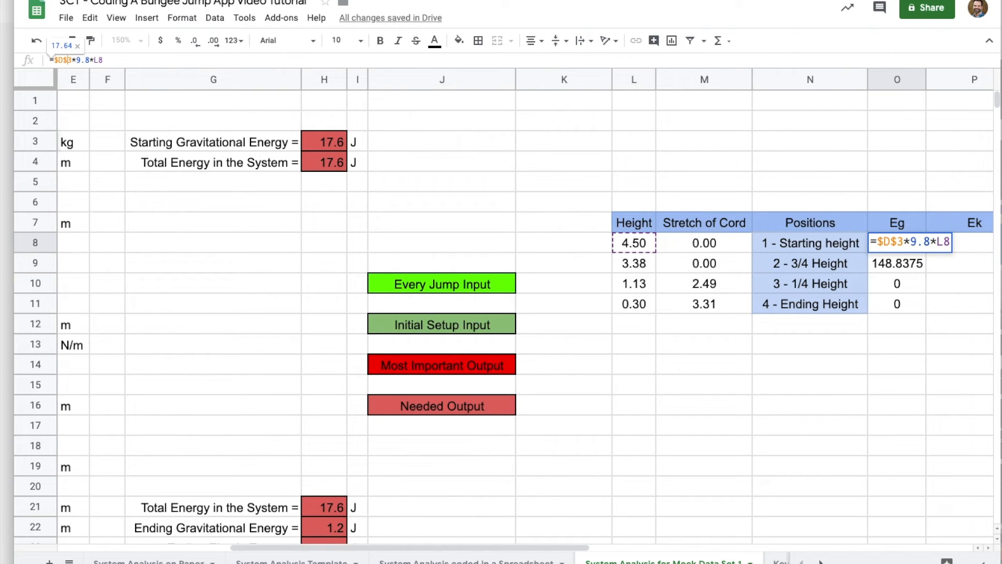
{"action": "key", "text": "Enter"}
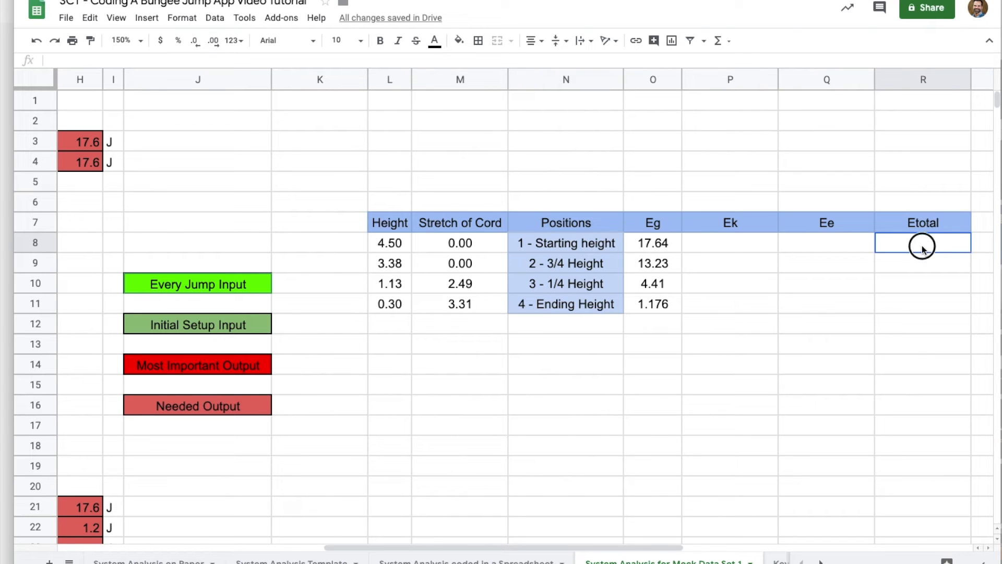
Enter the Etotal formula referencing the total energy value for every position
{"action": "type", "text": "=R8"}
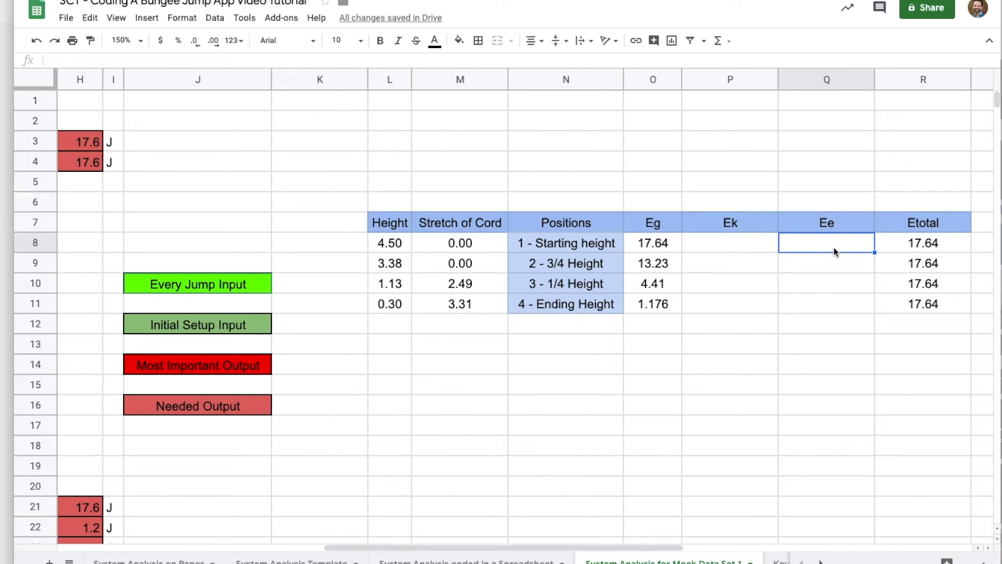
Enter the Ee formula =1/2*D13*M8^2 in Q8 and check it shows 0
{"action": "type", "text": "="}
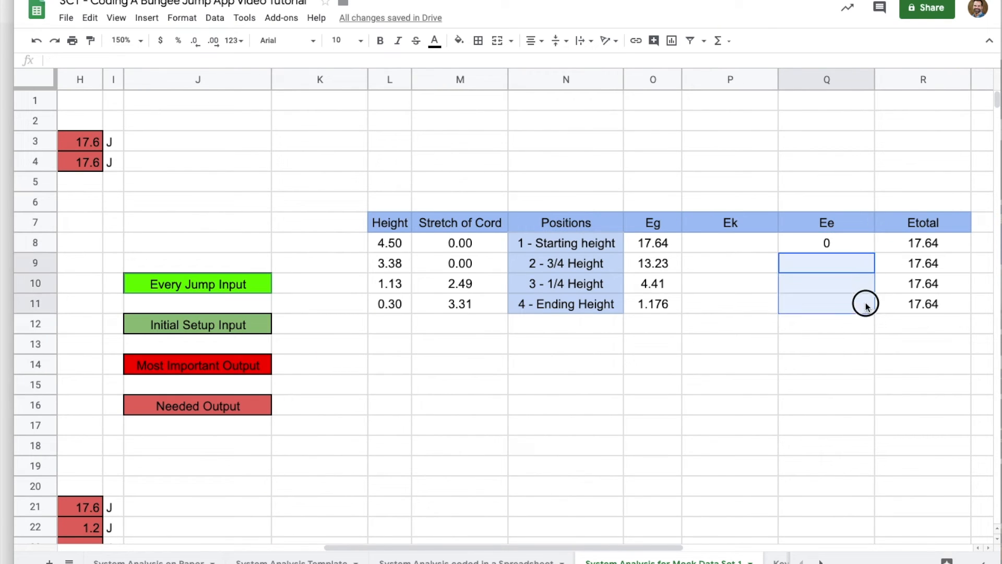
{"action": "left_click", "coordinate": [827, 242]}
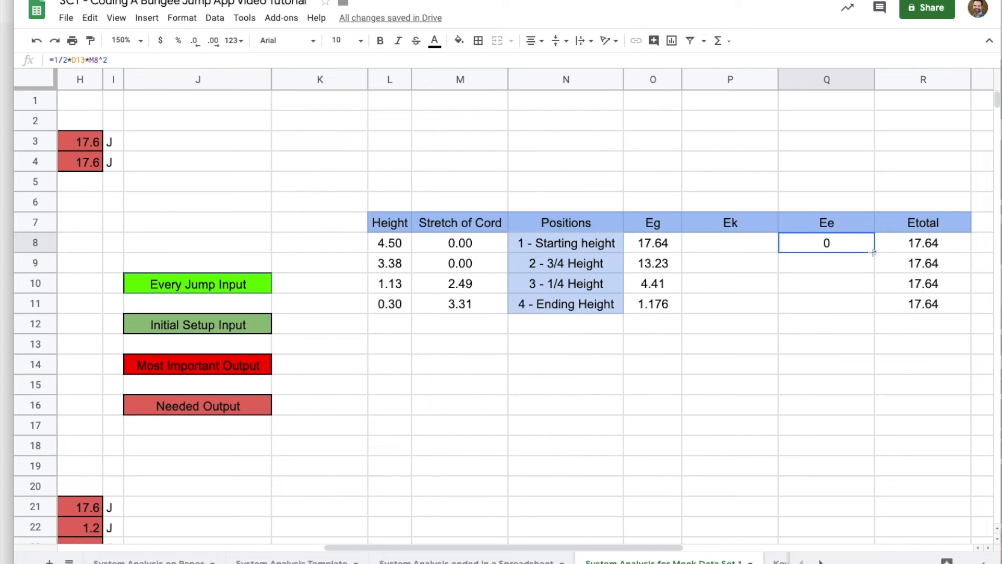